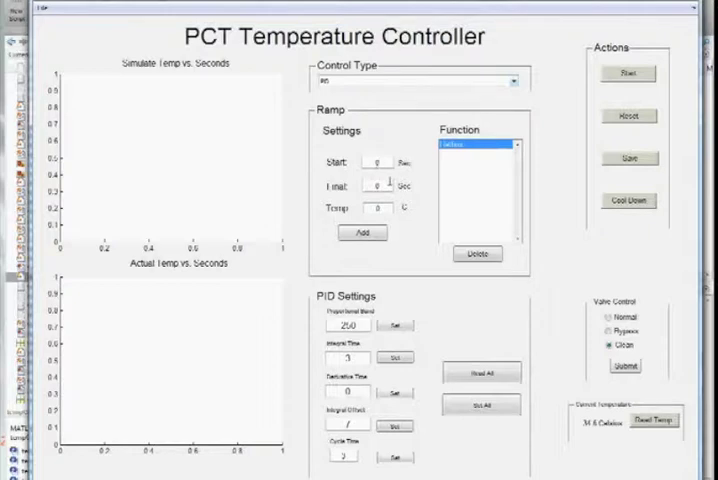
Enter 10 as the Final (Sec) value for the first ramp step.
type("10")
type("50")
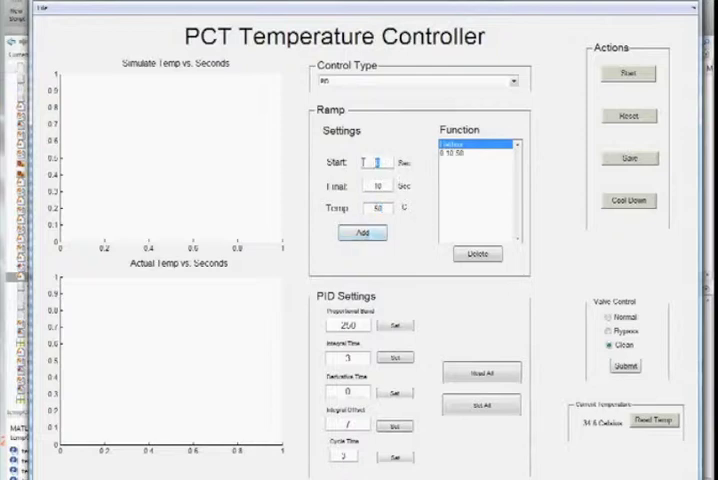
Add ramp steps 10–15 s at 90 °C and 20–25 s at 110 °C.
type("10")
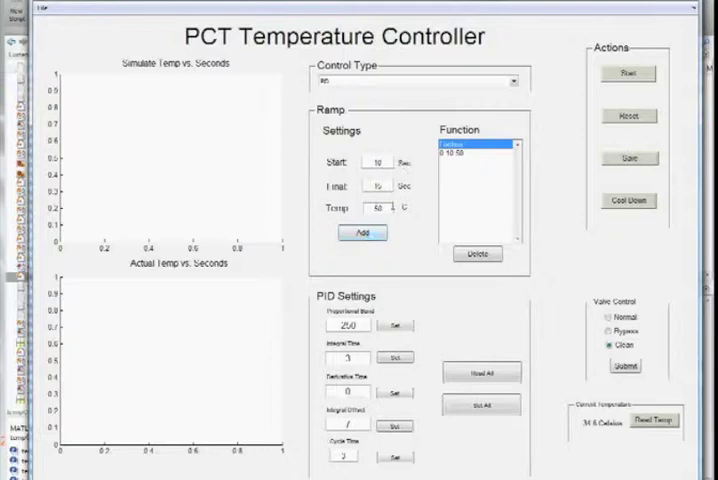
left_click(361, 232)
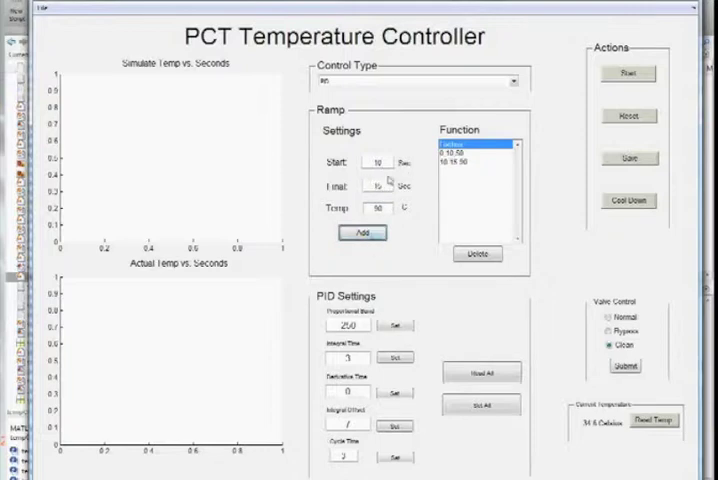
type("20")
type("25")
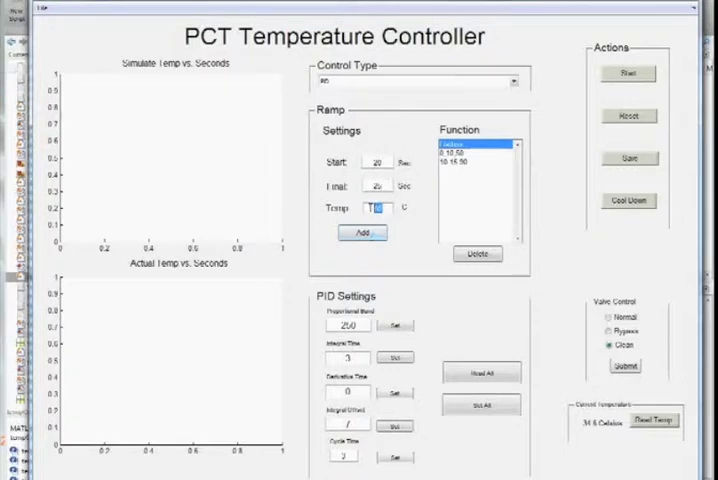
left_click(360, 232)
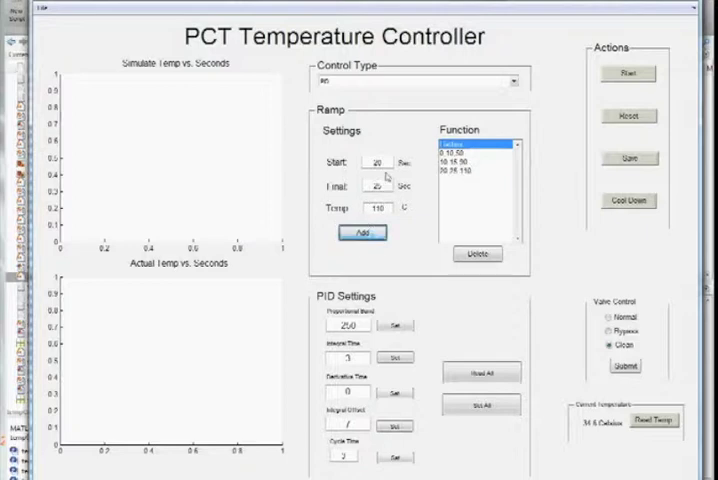
left_click(361, 232)
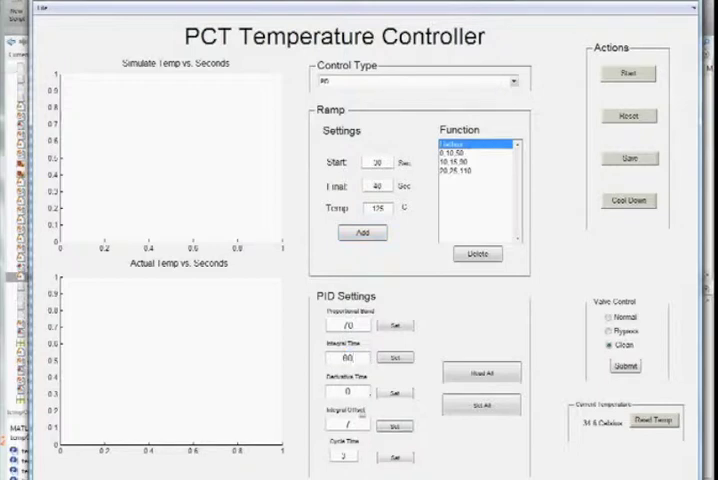
Enter PID band 70, integral 60, offset 15, cycle 1, and a 30–40 s step at 125 °C.
type("14")
type("1")
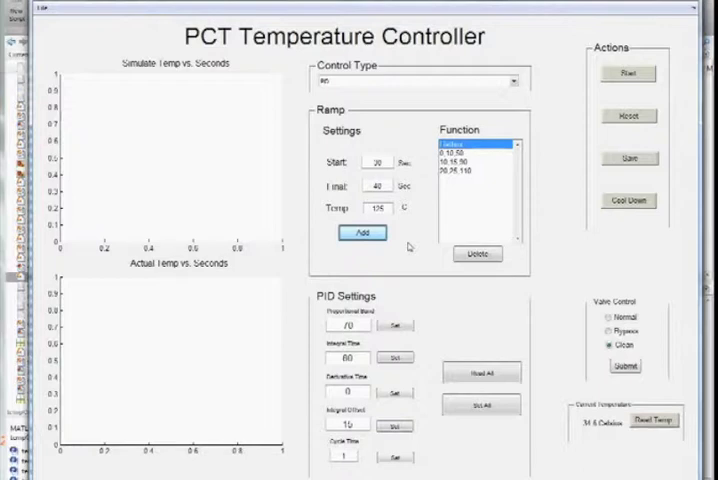
Append the 30–40 s, 125 °C step and start the live temperature run.
left_click(361, 232)
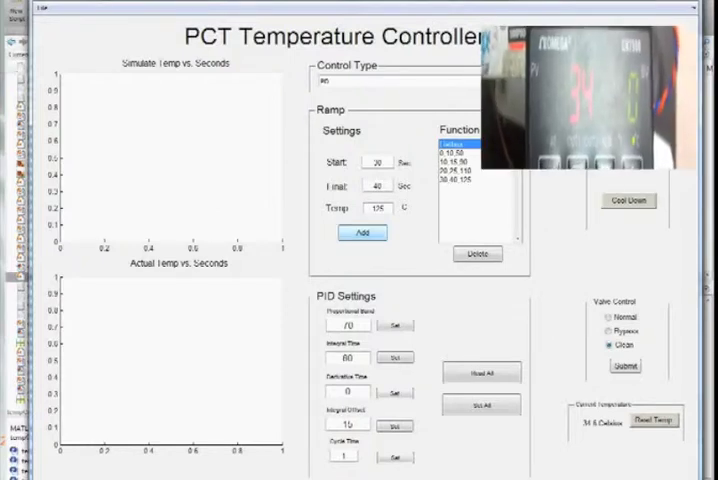
left_click(361, 233)
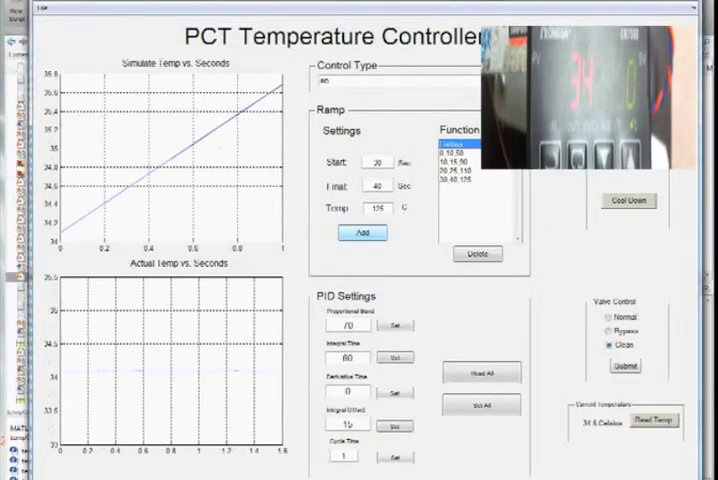